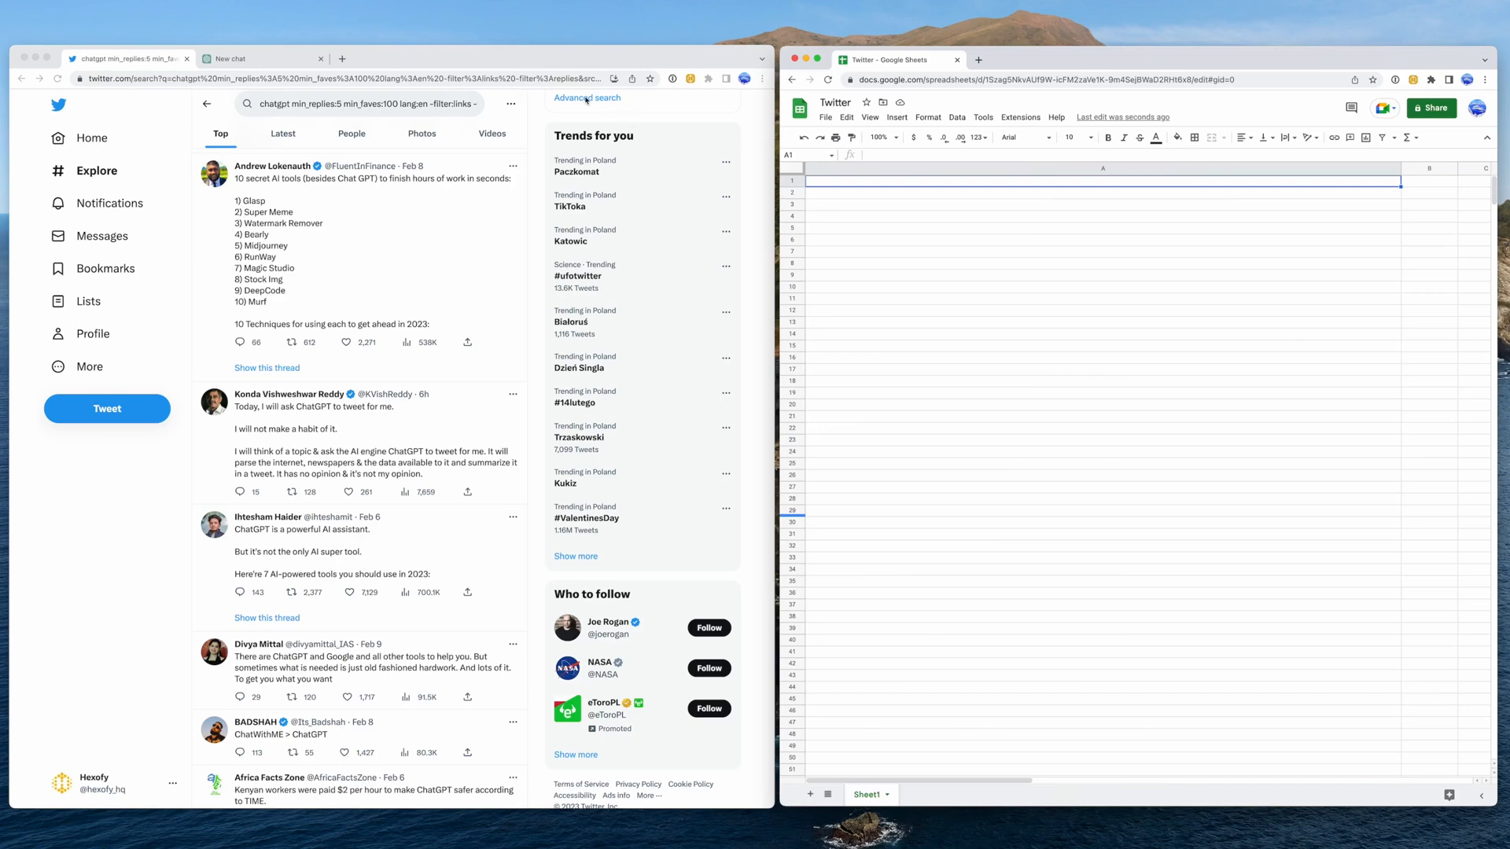
# Fill the advanced search with the word chatgpt, minimum replies 5 and minimum likes 100
pyautogui.click(588, 98)
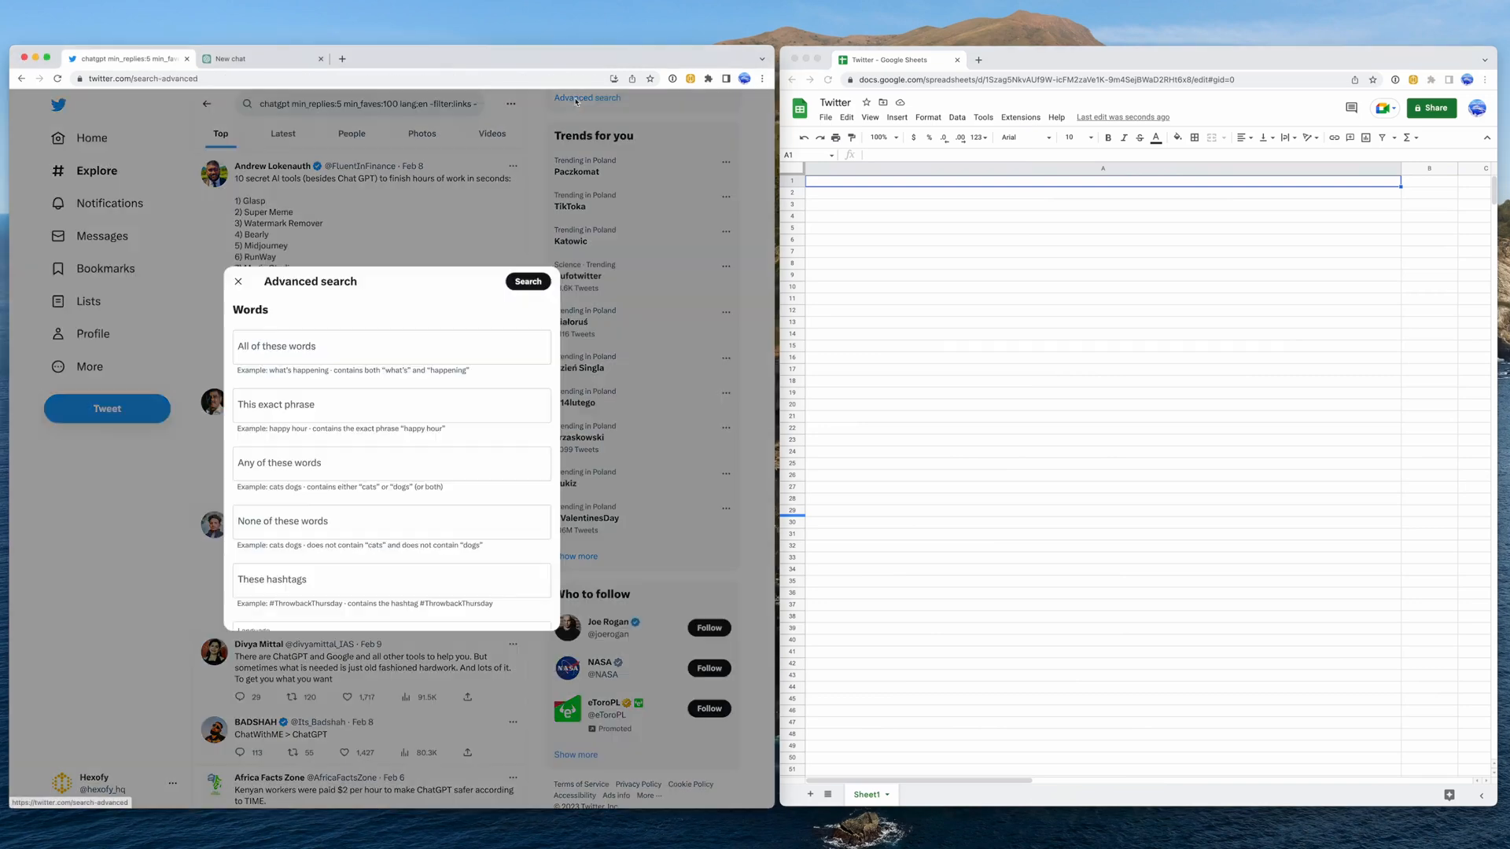
pyautogui.click(390, 346)
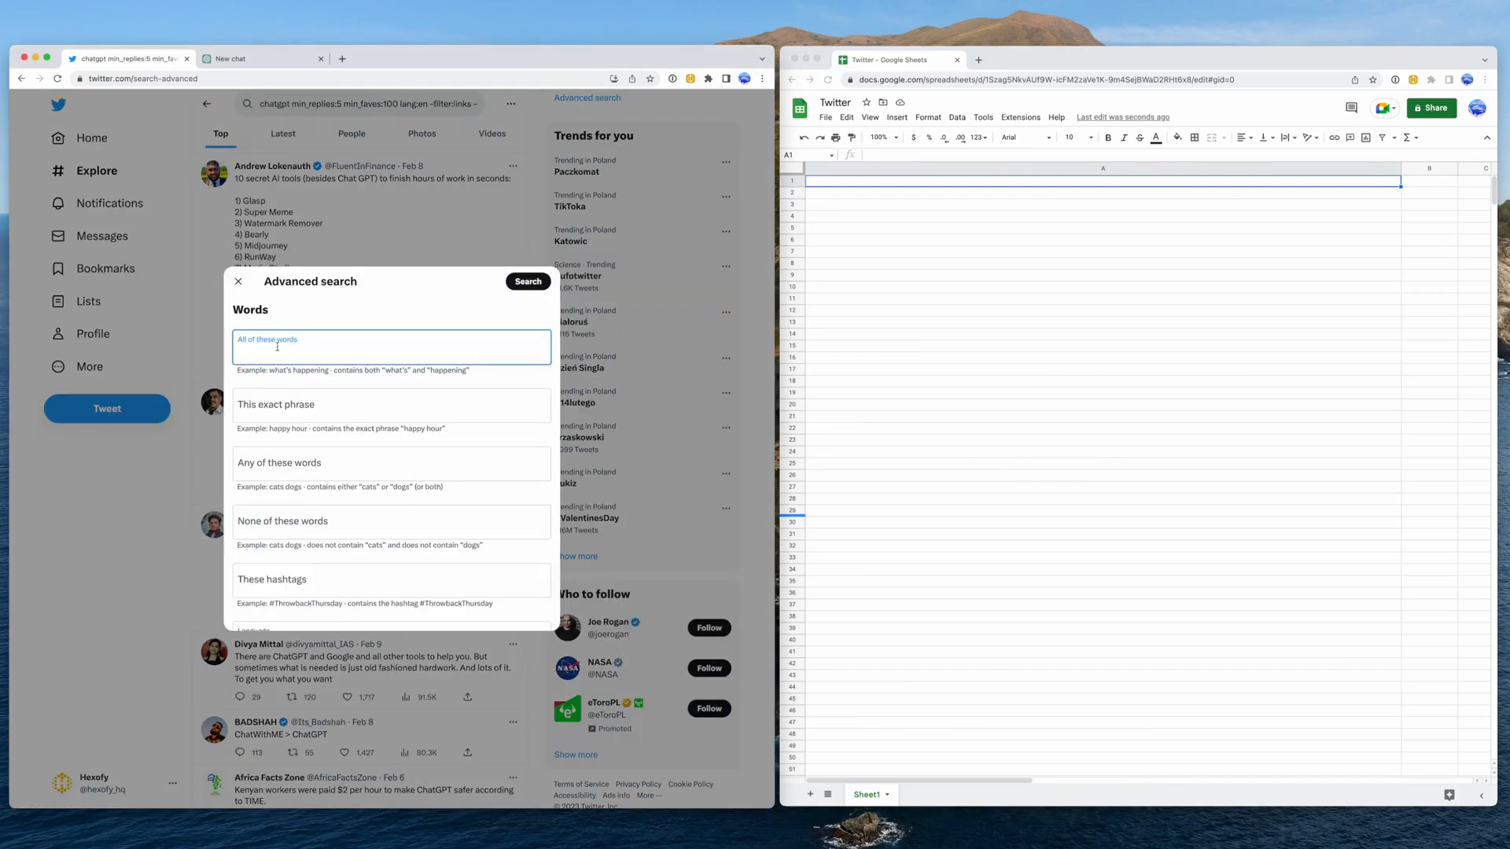
pyautogui.write('chatgpt')
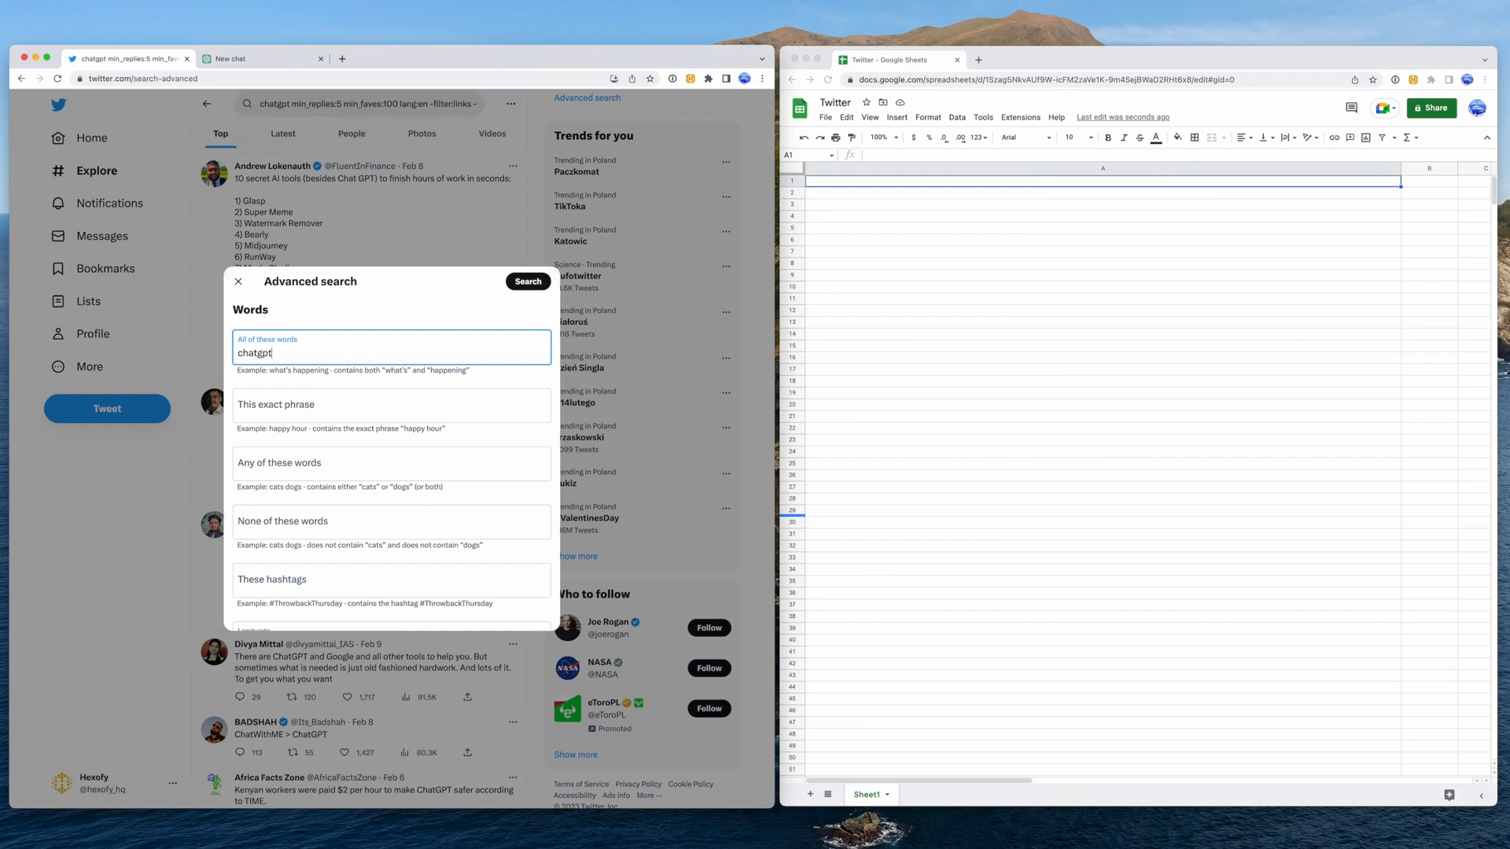
pyautogui.scroll(-3)
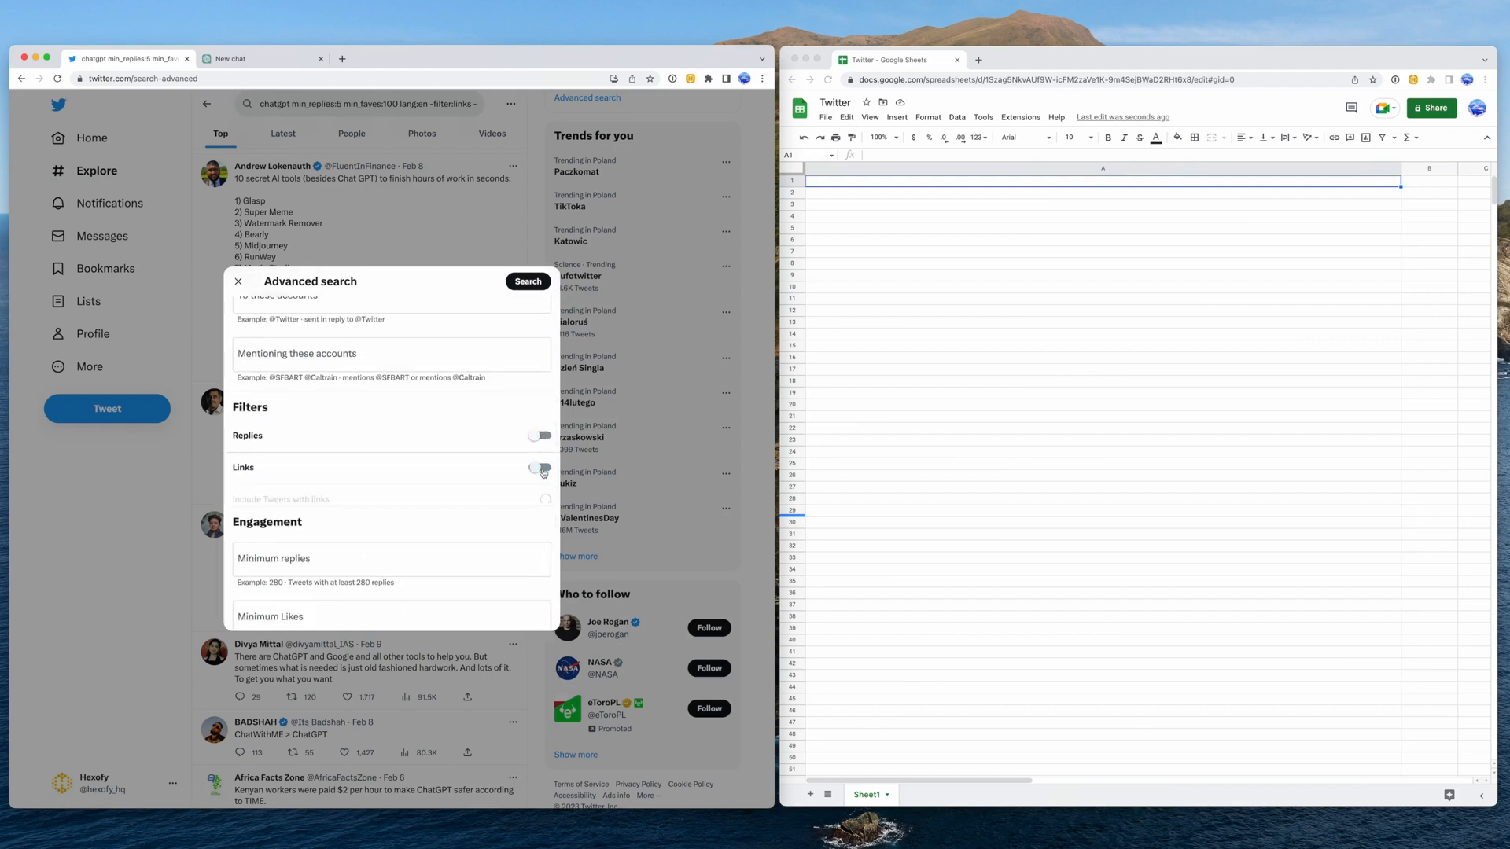
pyautogui.scroll(-3)
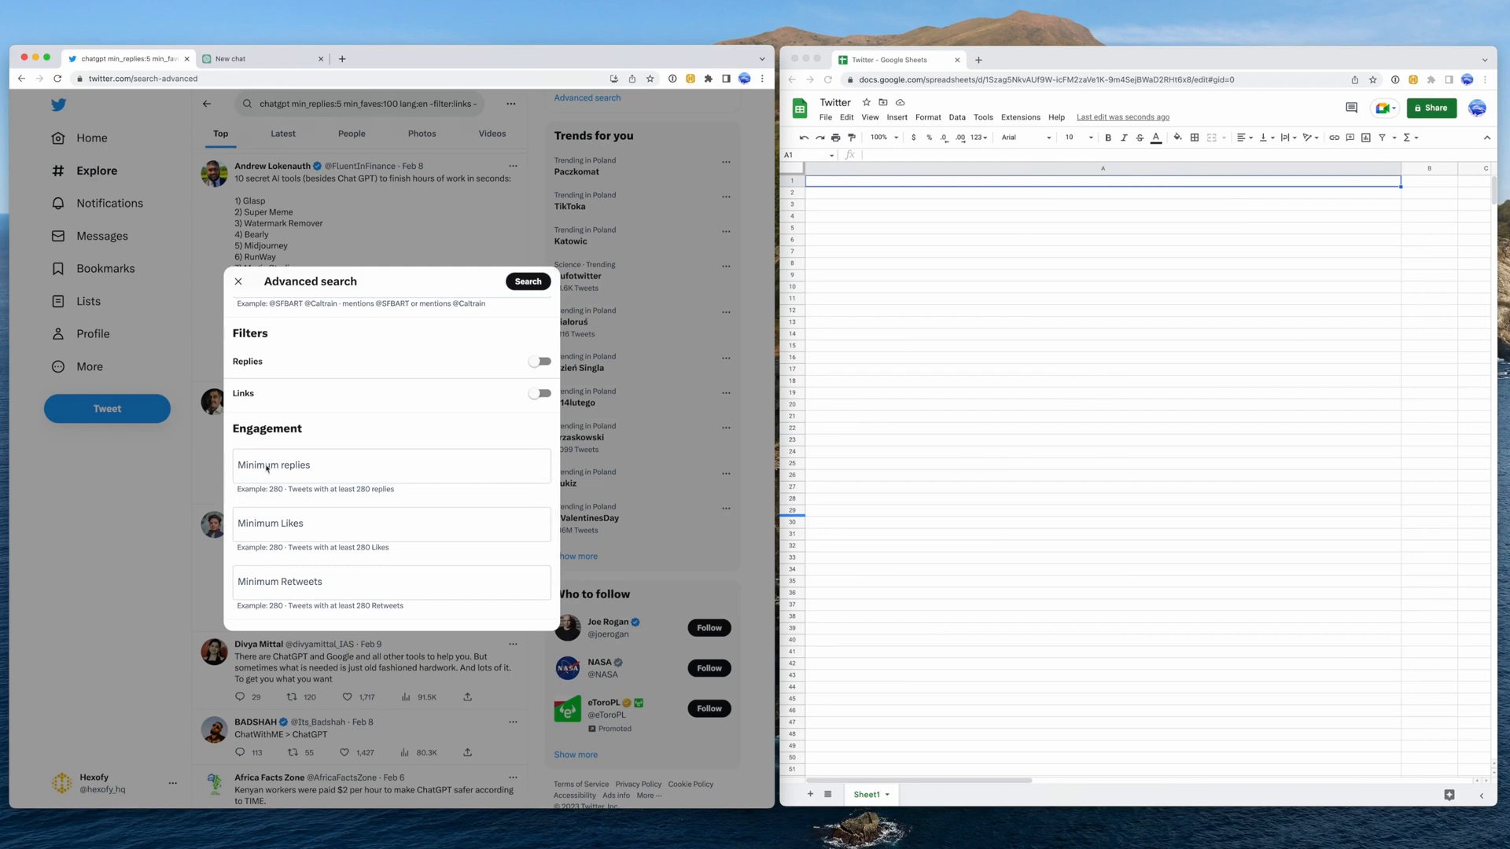
pyautogui.click(390, 529)
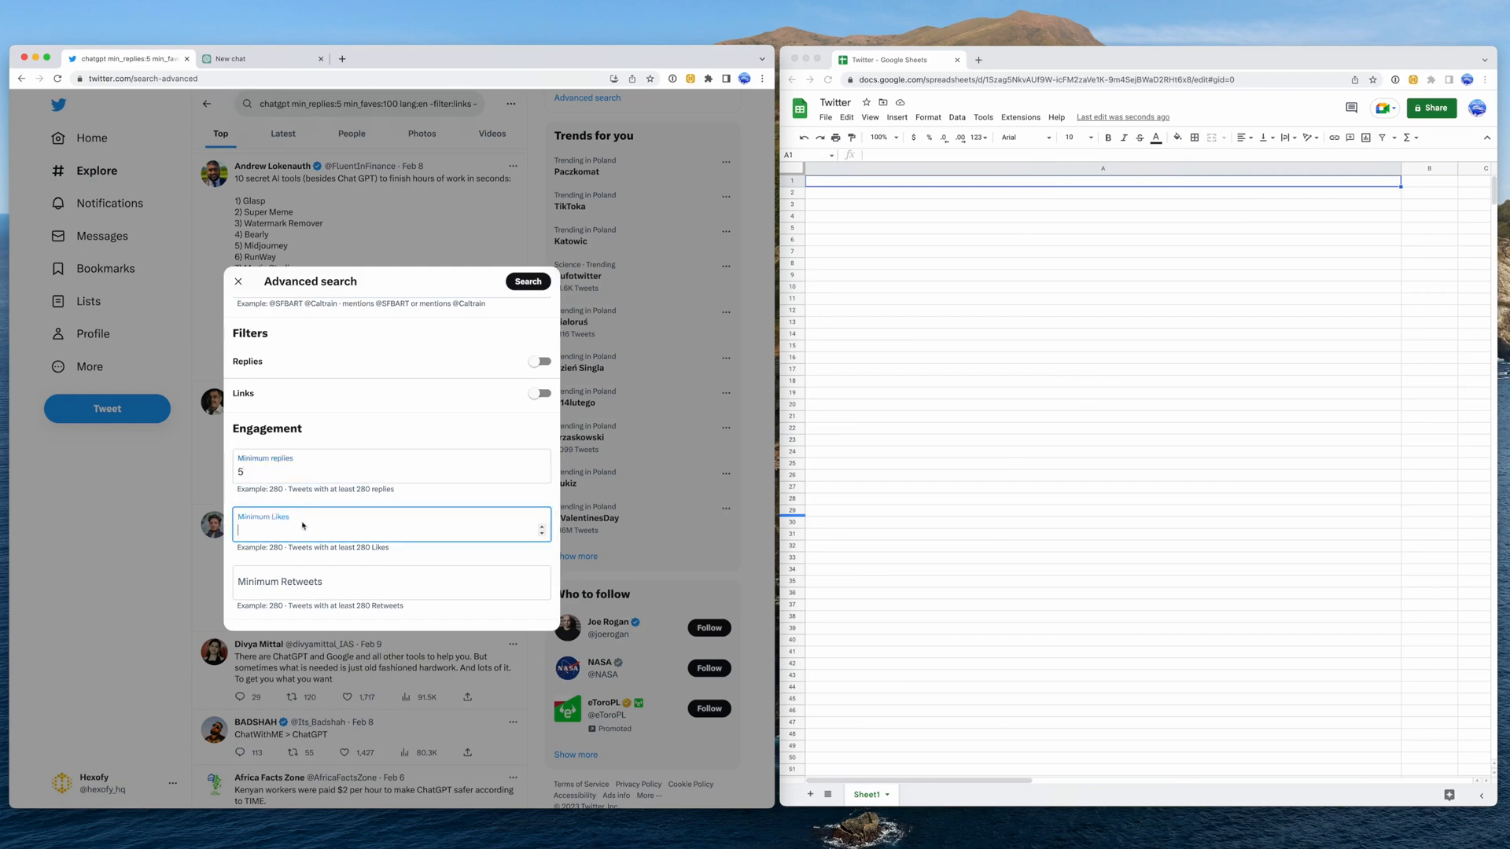
pyautogui.write('100')
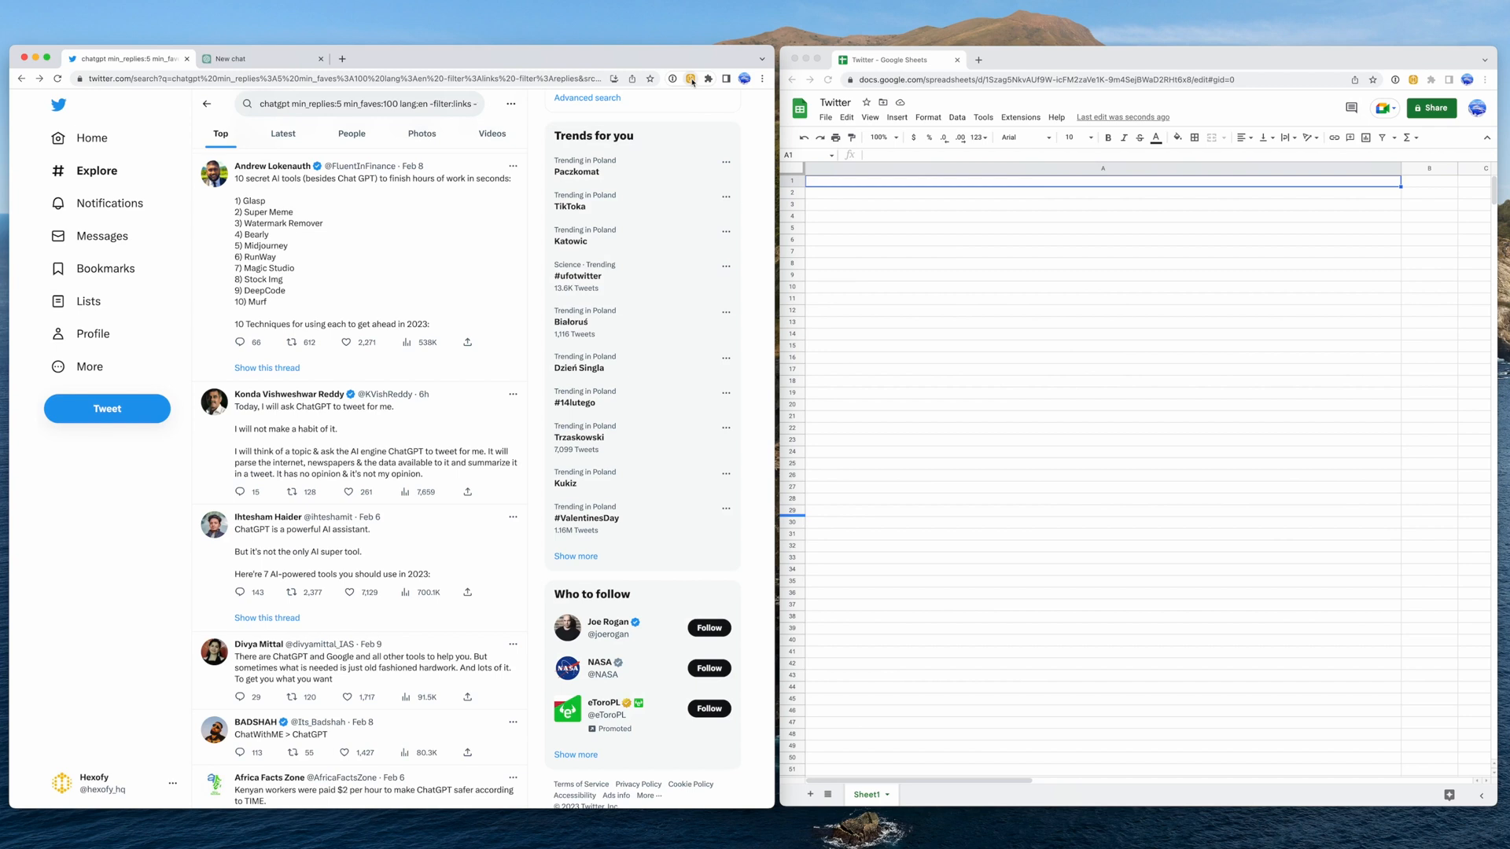
# Capture the search results with the Hexofy extension and send them to Google Sheets
pyautogui.click(688, 78)
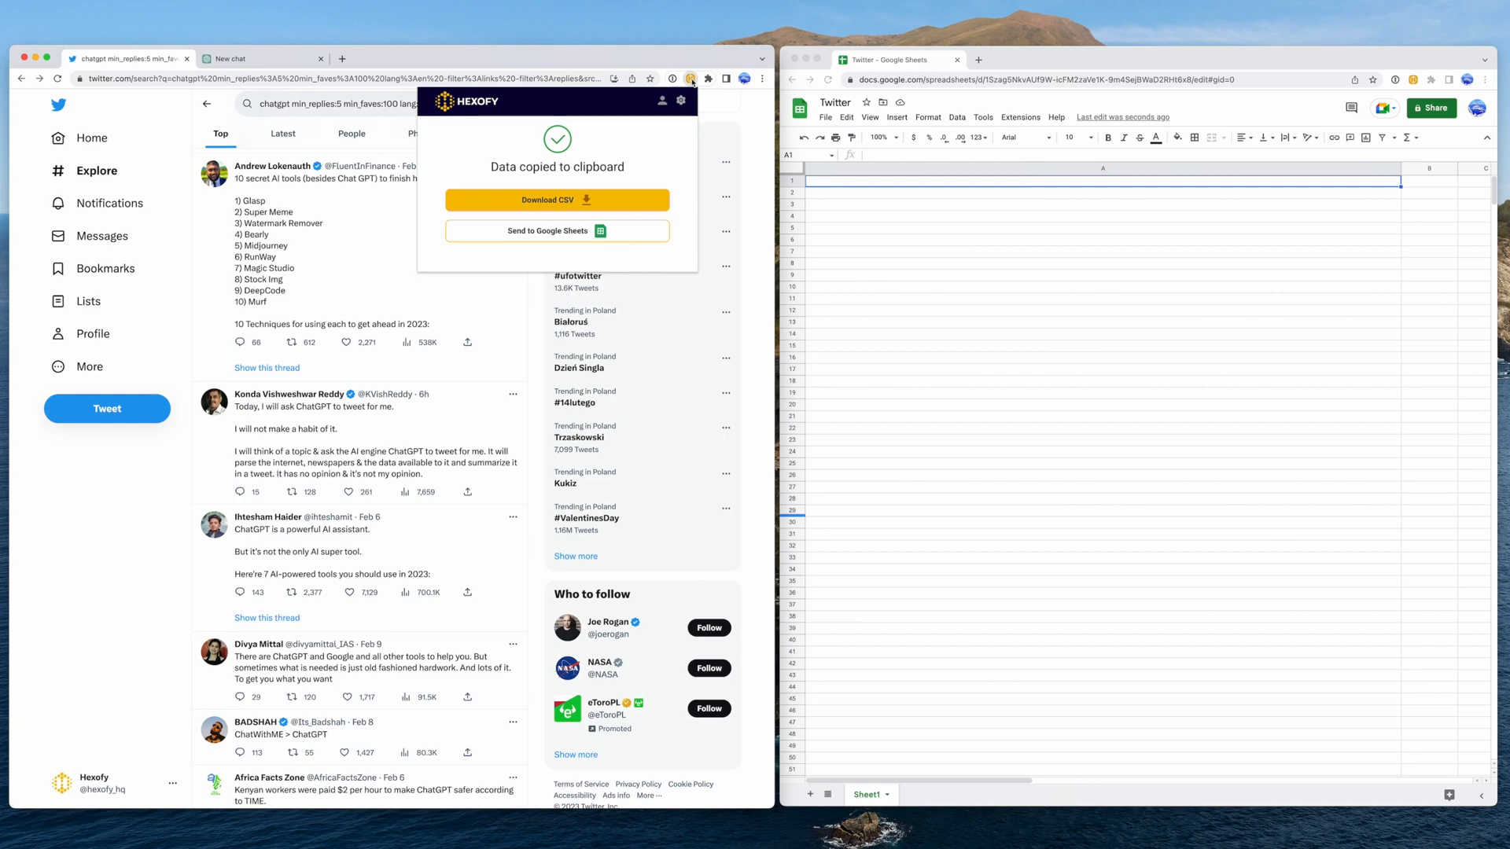
pyautogui.moveTo(531, 240)
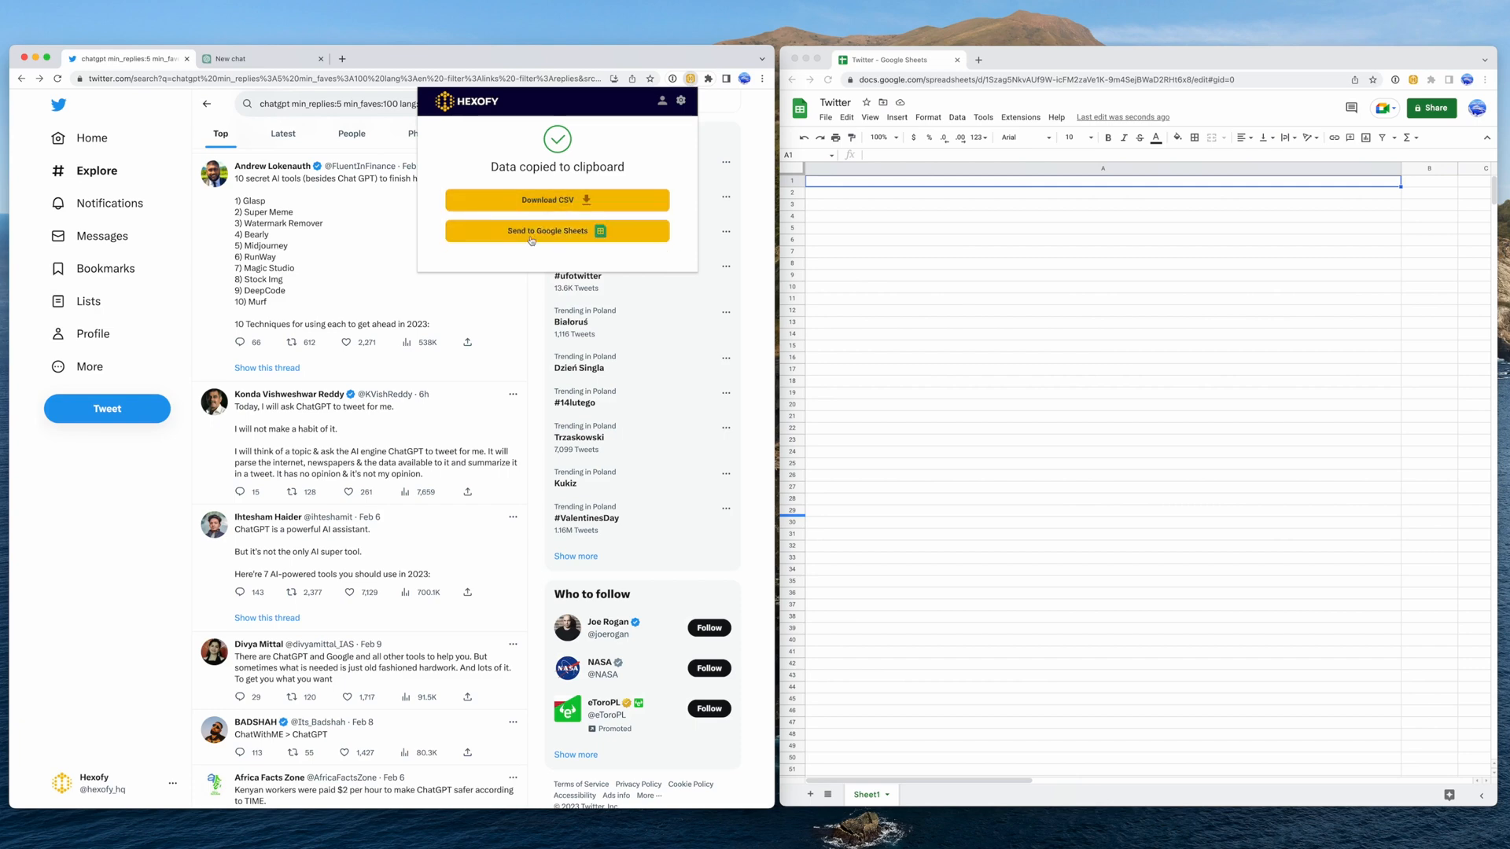
pyautogui.click(557, 229)
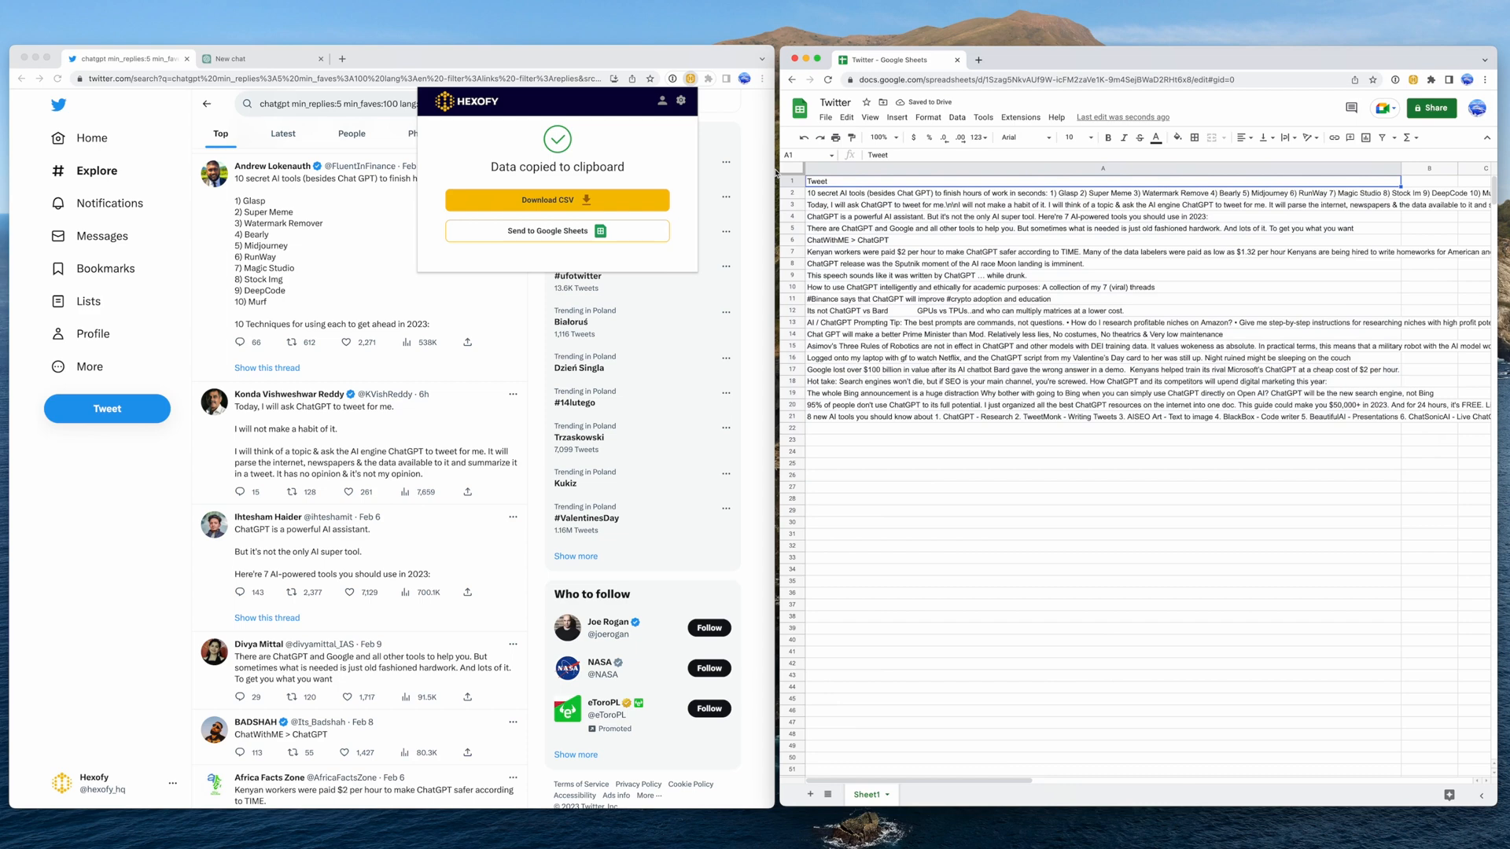
# Select the first scraped tweet in cell A2 to reuse as a ChatGPT reply prompt
pyautogui.click(236, 58)
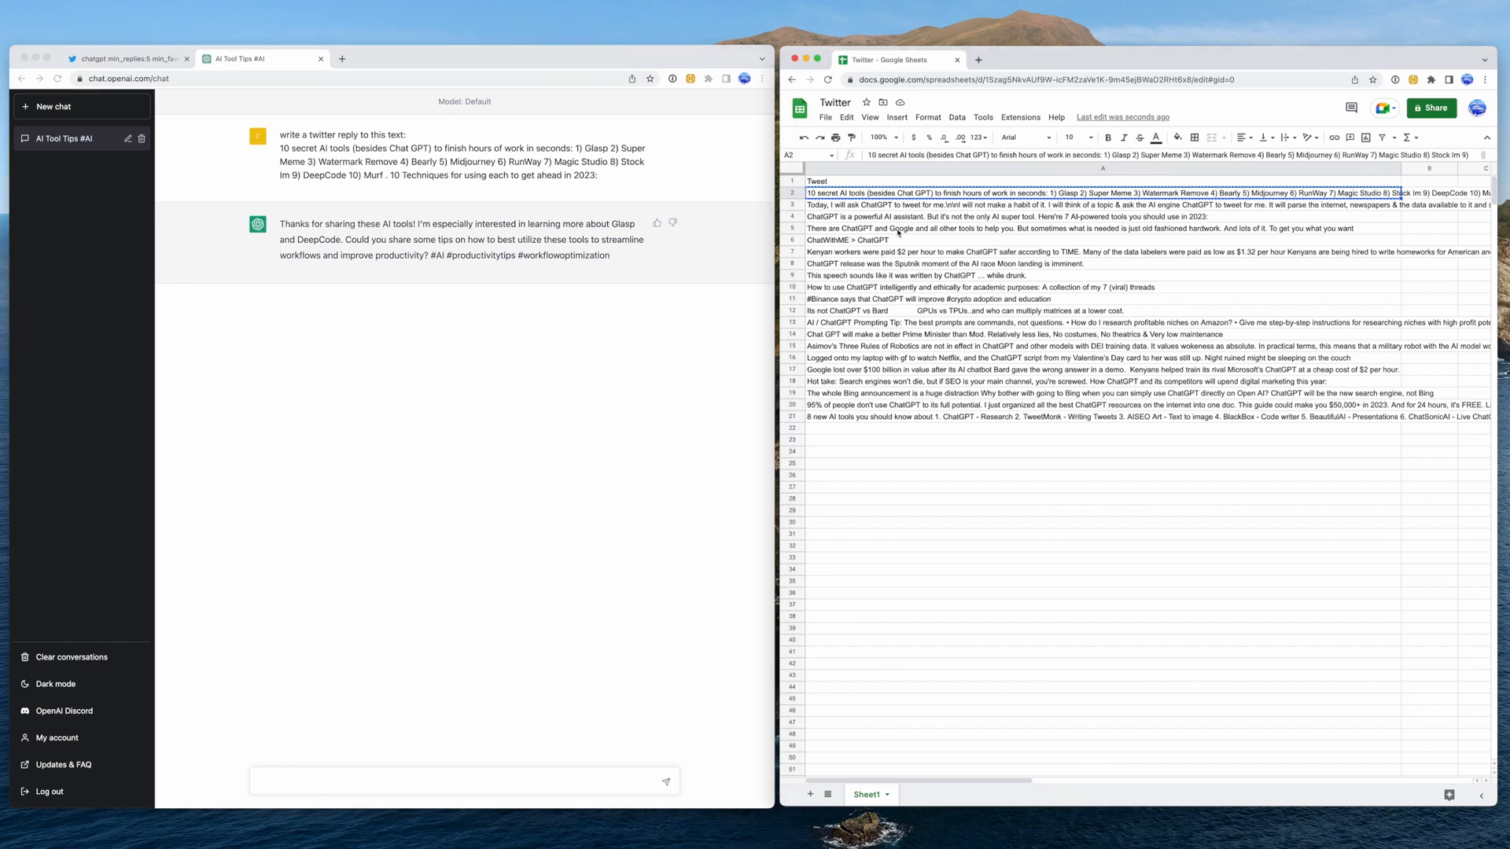
# Select the 'old fashioned hardwork' tweet in cell A5 for a new tweet prompt
pyautogui.click(896, 228)
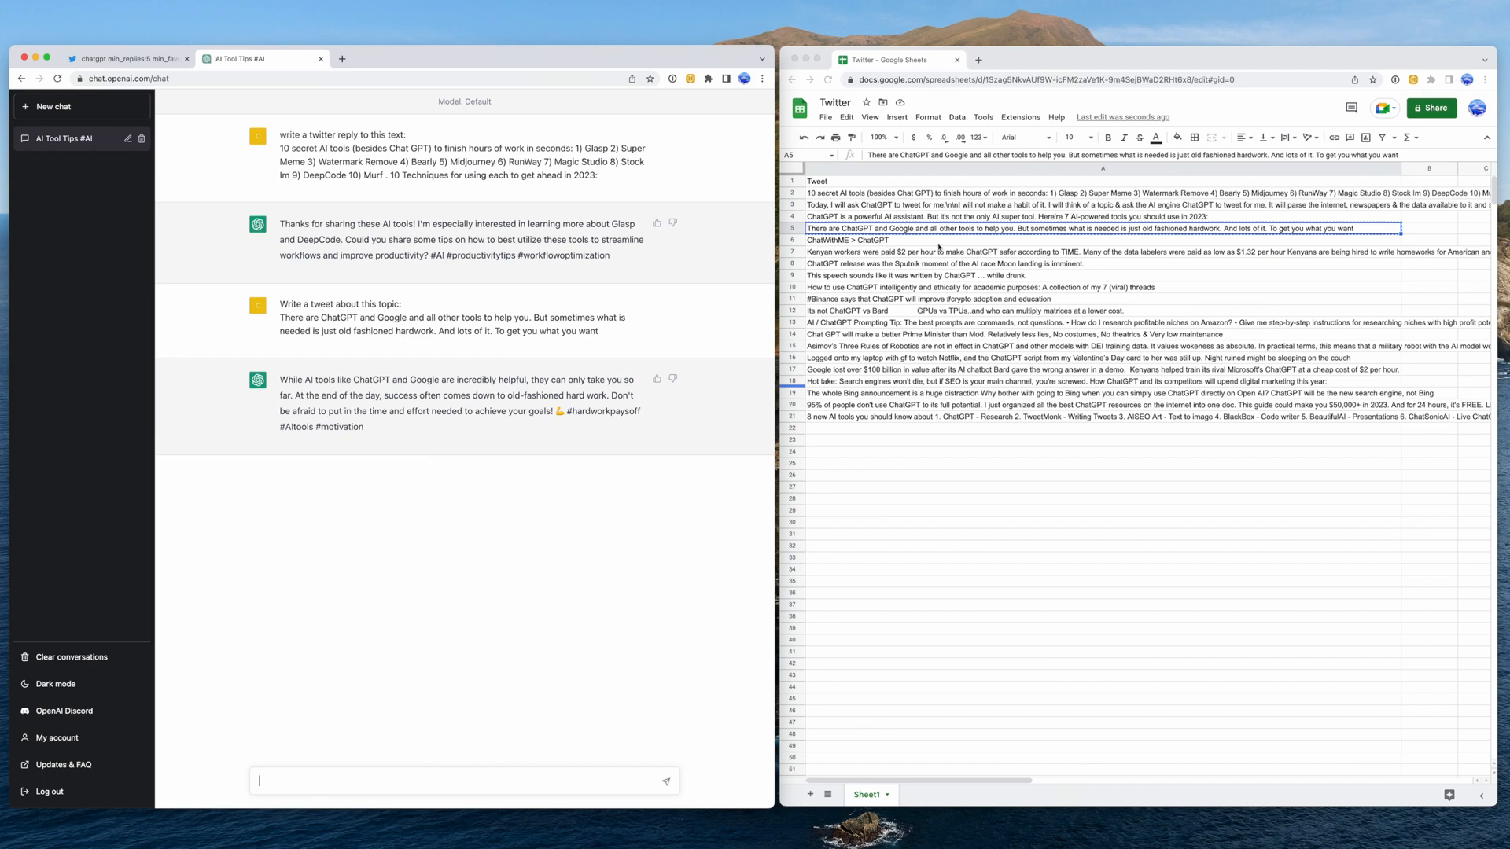
pyautogui.moveTo(921, 252)
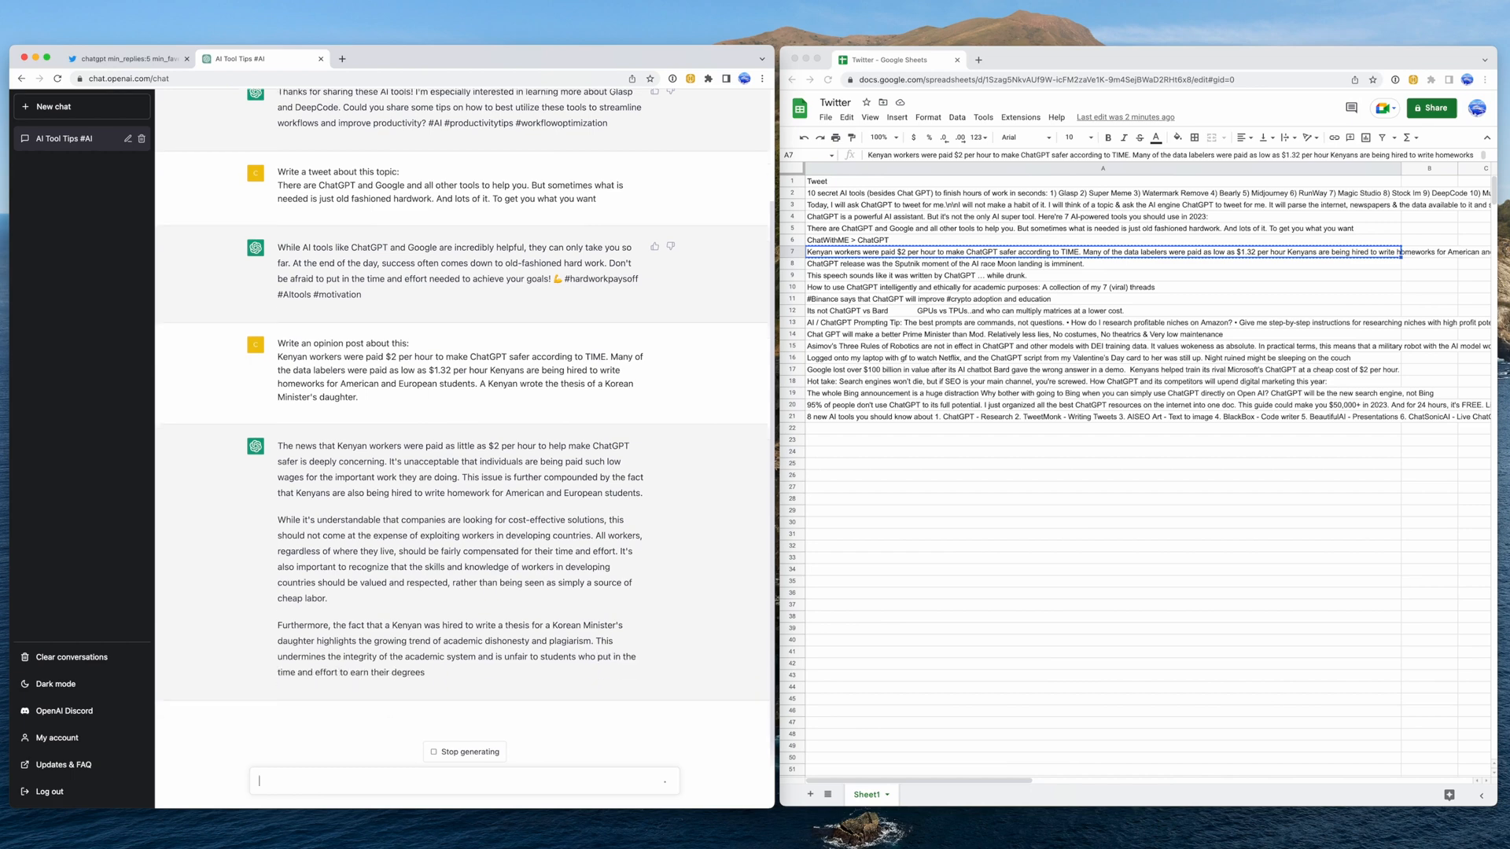
# Send the prompt 'Write a philosophical tweet about this event:' with the cell A8 tweet pasted below
pyautogui.scroll(-3)
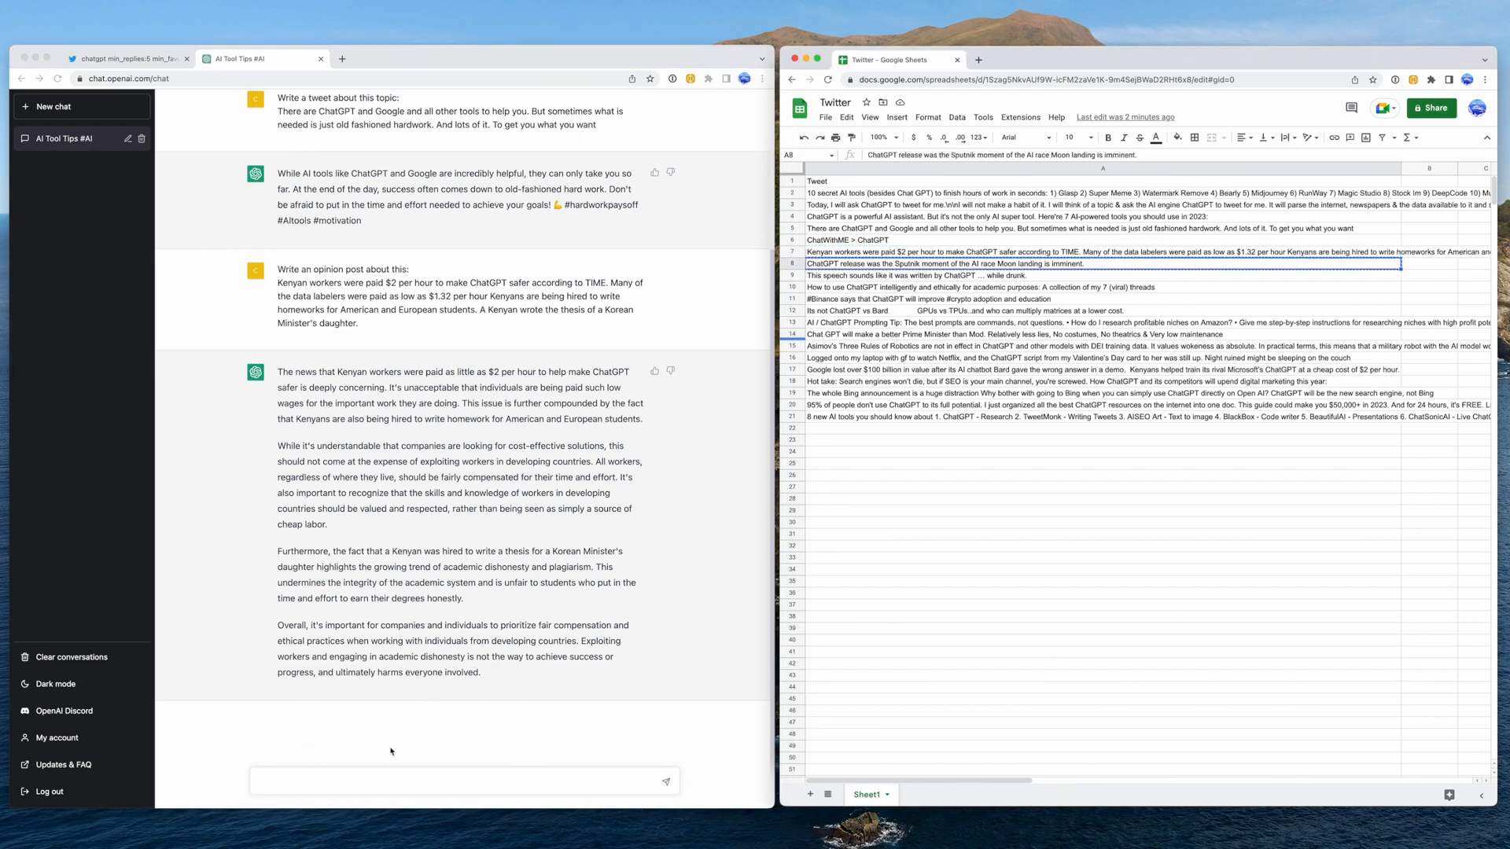
pyautogui.write('Write a philosophical tweet about this event:')
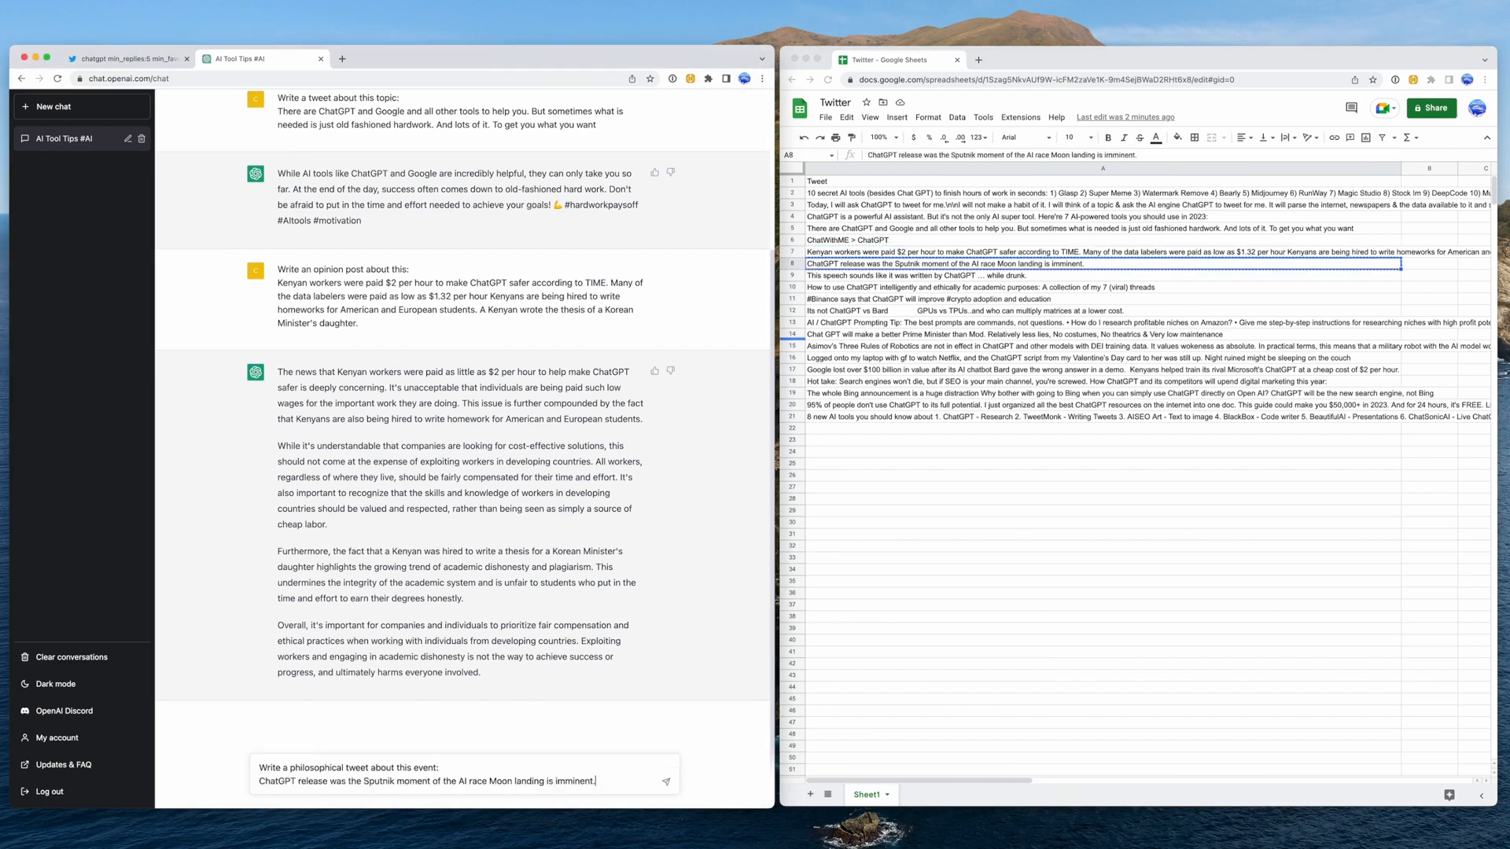
pyautogui.click(667, 780)
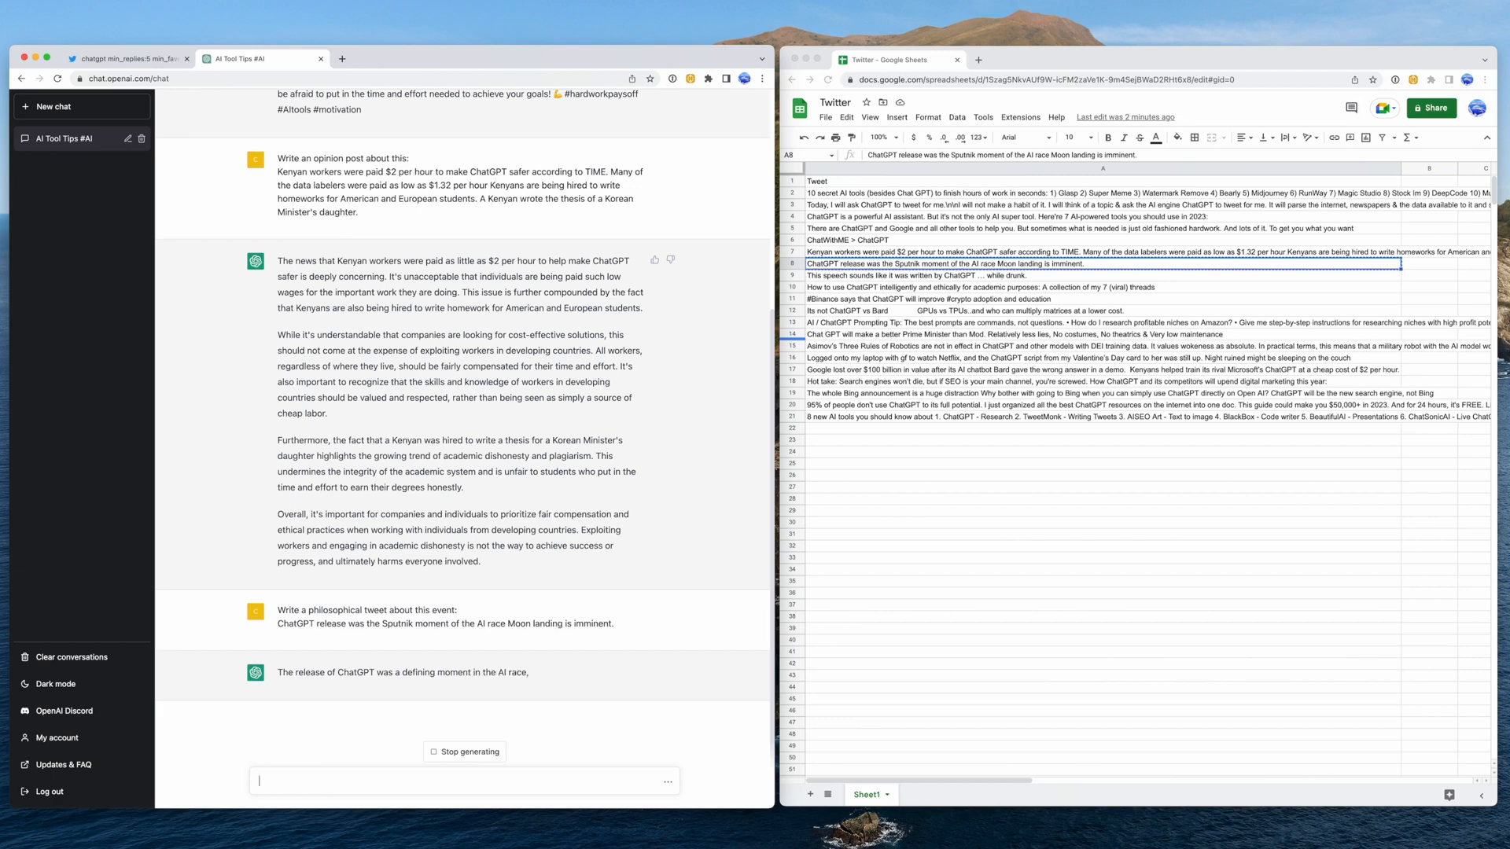